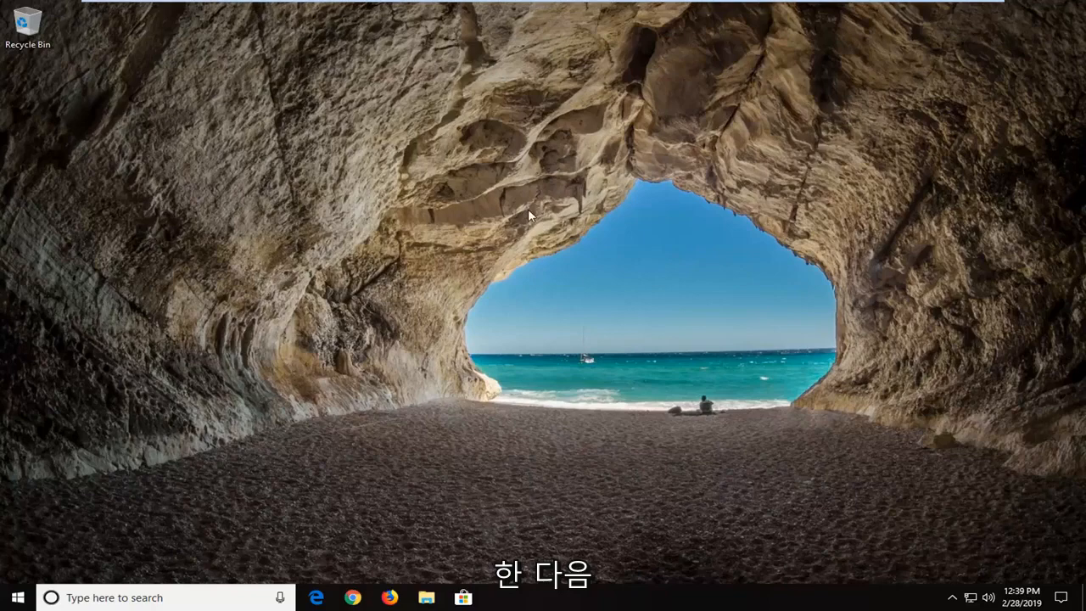
Open Display settings from the desktop right-click menu, showing the 1440 × 900 resolution
right_click(529, 214)
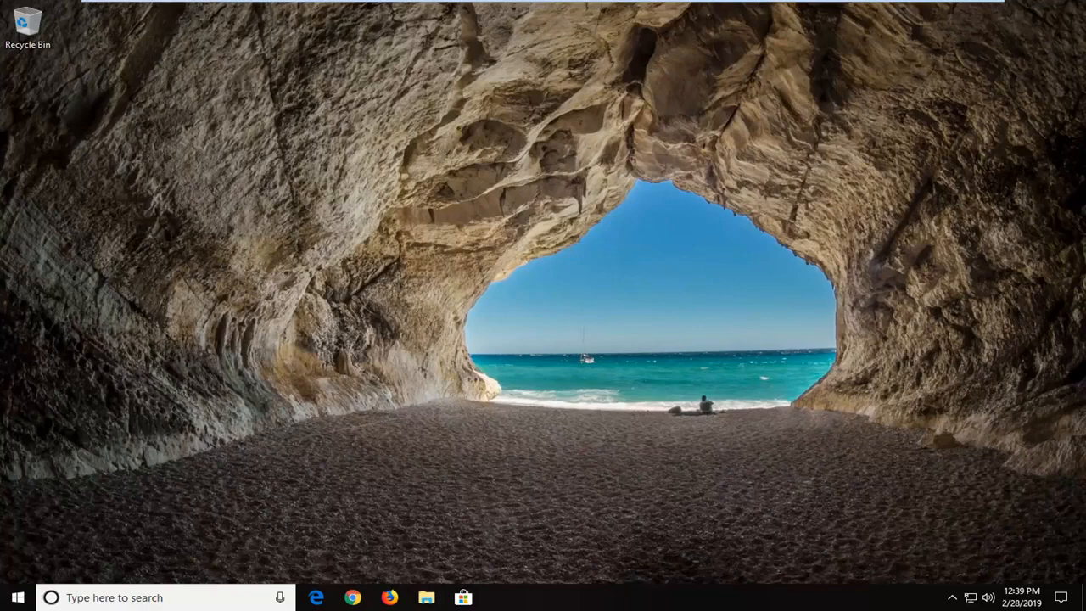
left_click(499, 597)
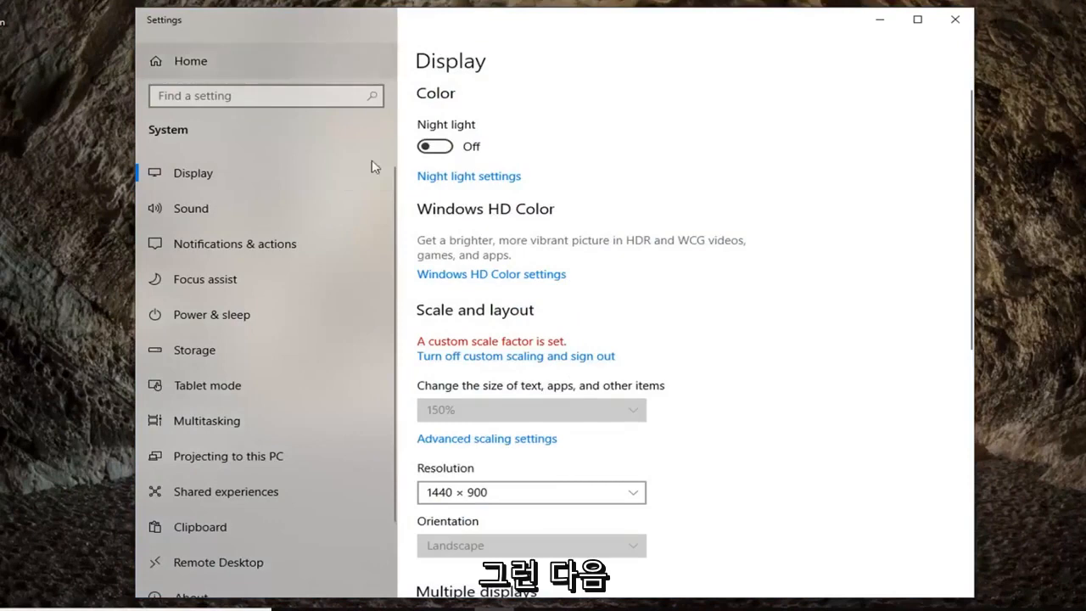
mouse_move(720, 289)
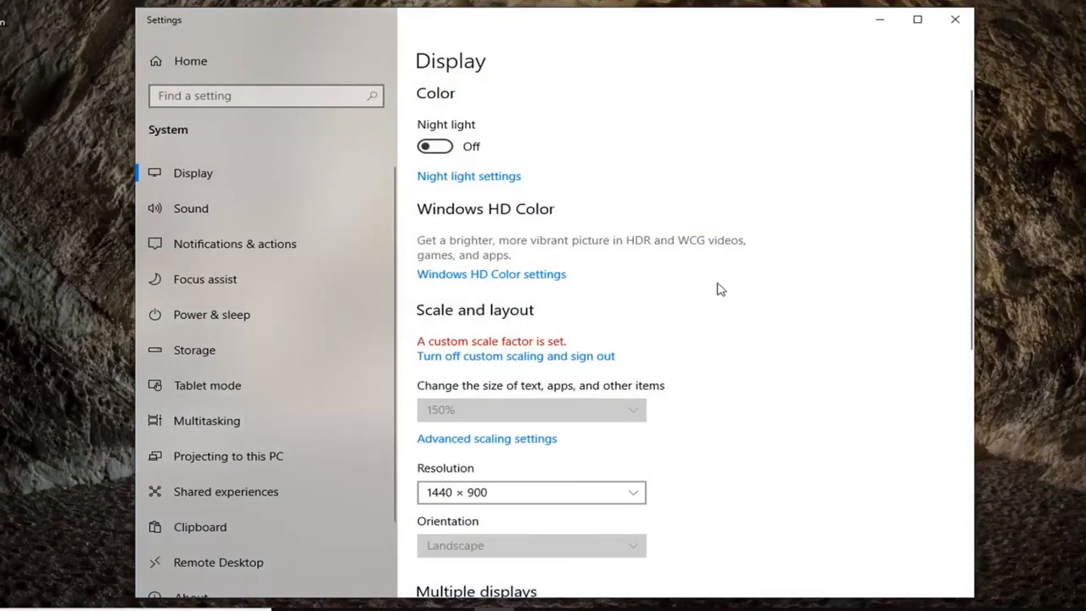
mouse_move(676, 339)
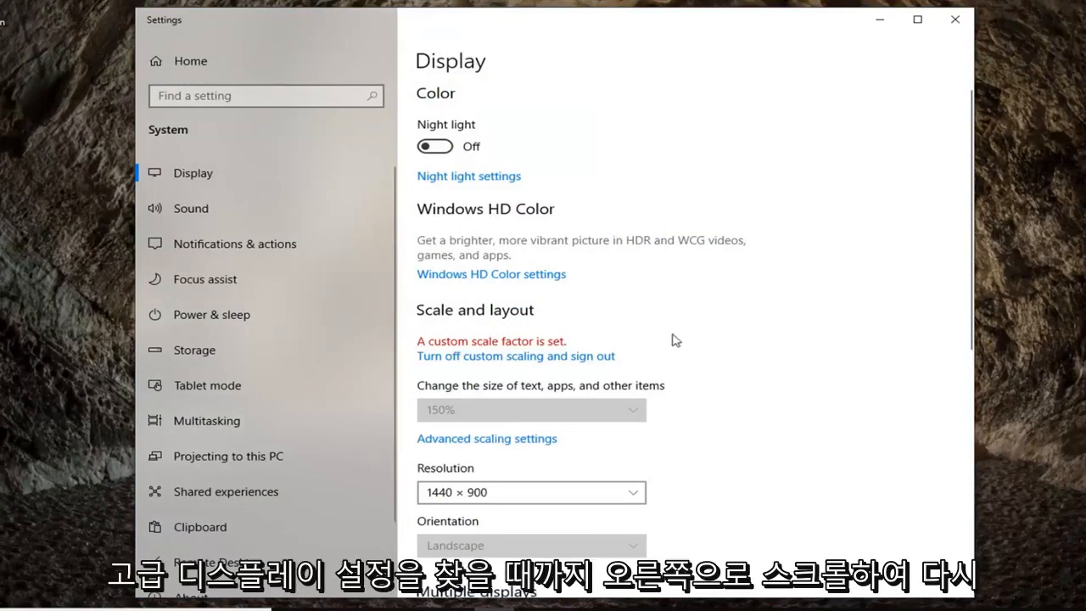
scroll("down", 3)
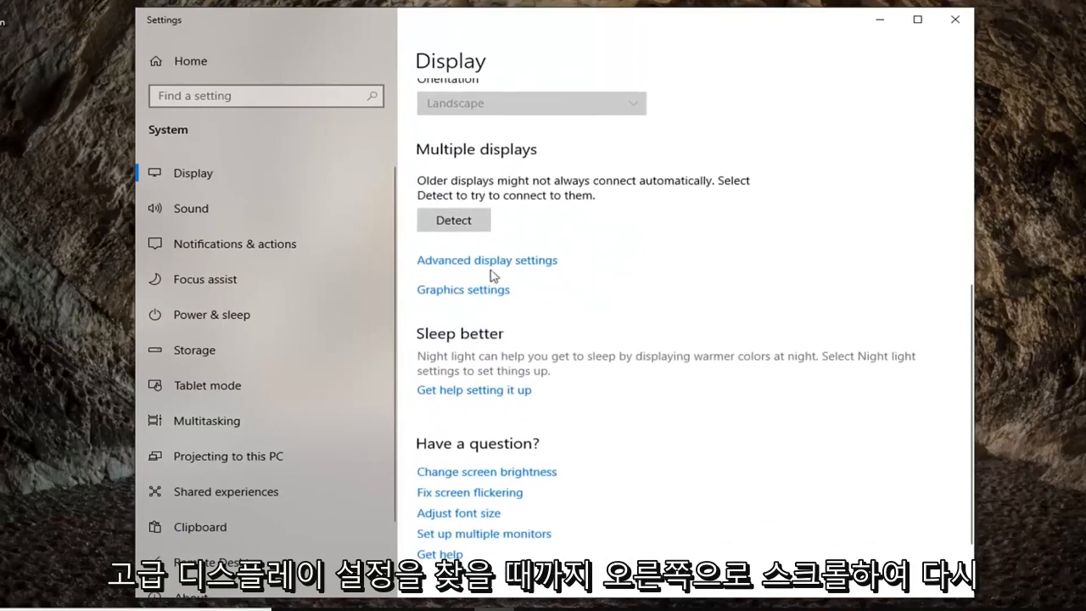
mouse_move(462, 265)
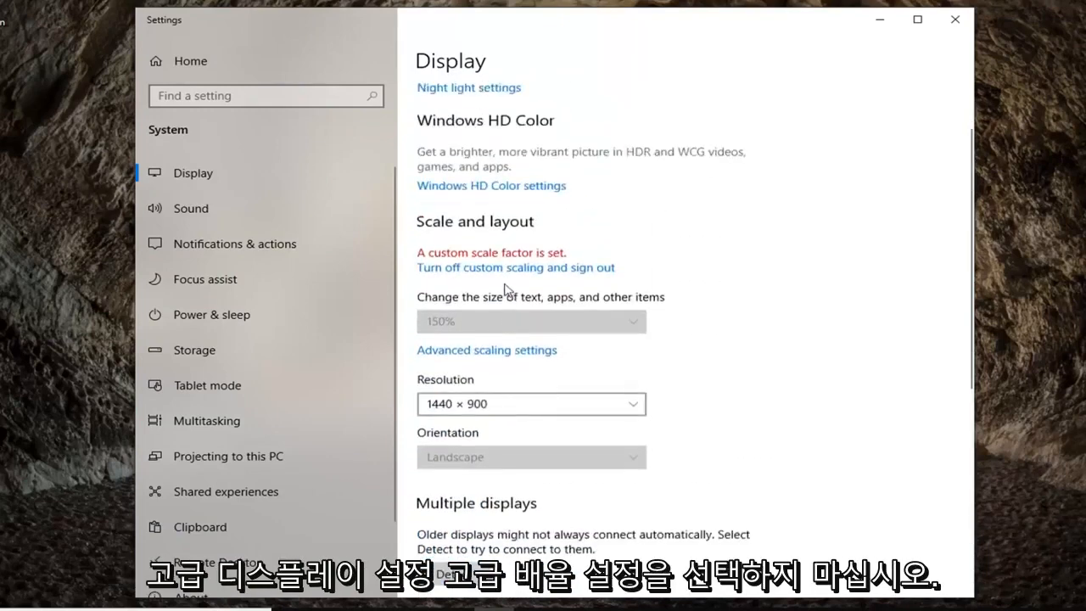
scroll("down", 3)
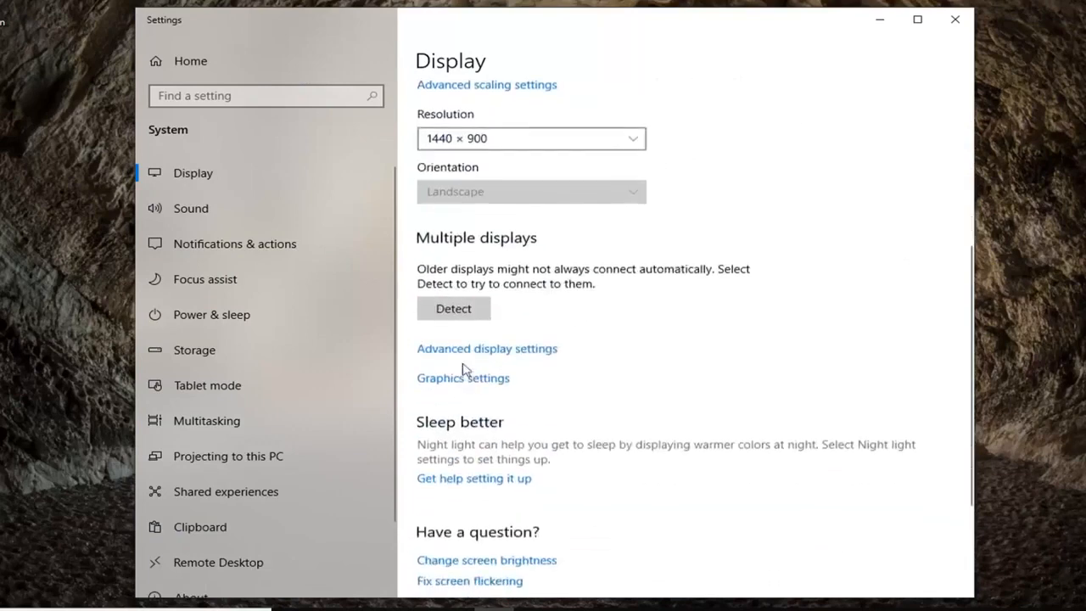
Open Advanced display settings and the VMware SVGA 3D adapter properties with Display 1 selected
left_click(486, 348)
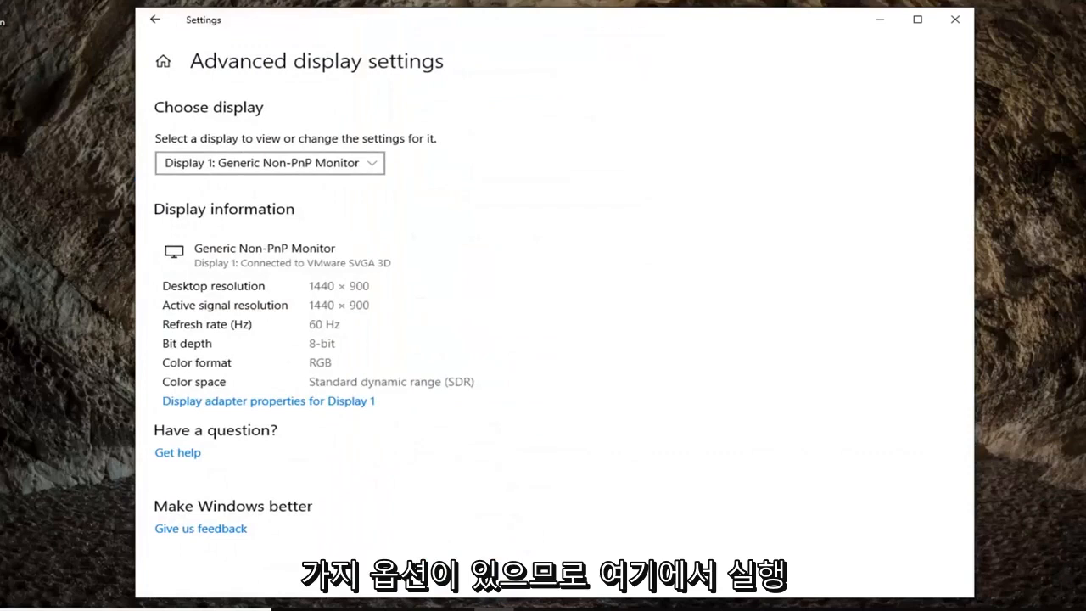
mouse_move(204, 407)
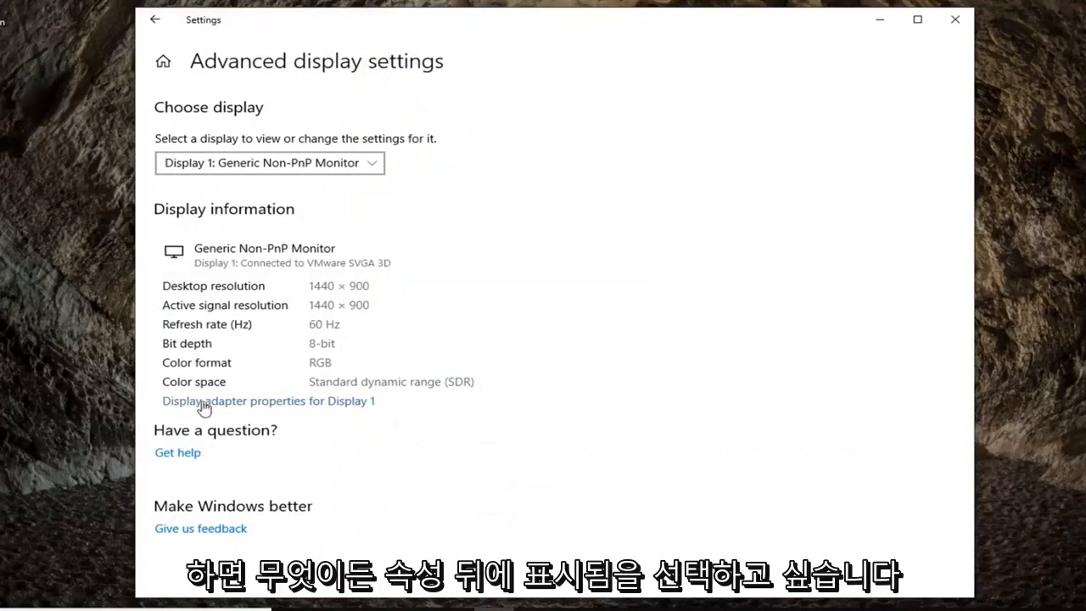
mouse_move(365, 410)
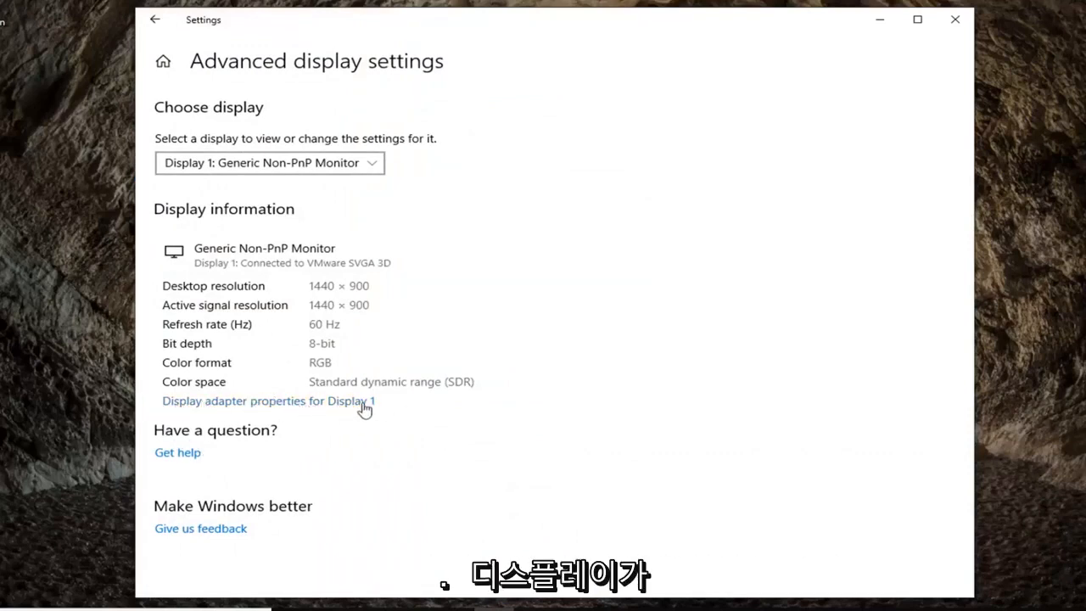
mouse_move(336, 407)
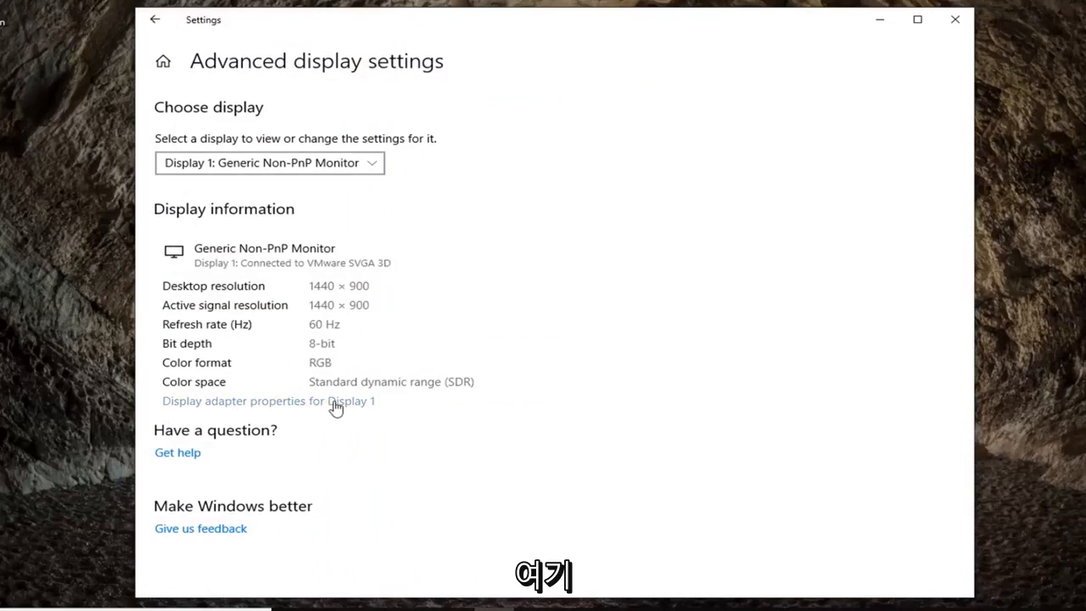
left_click(269, 162)
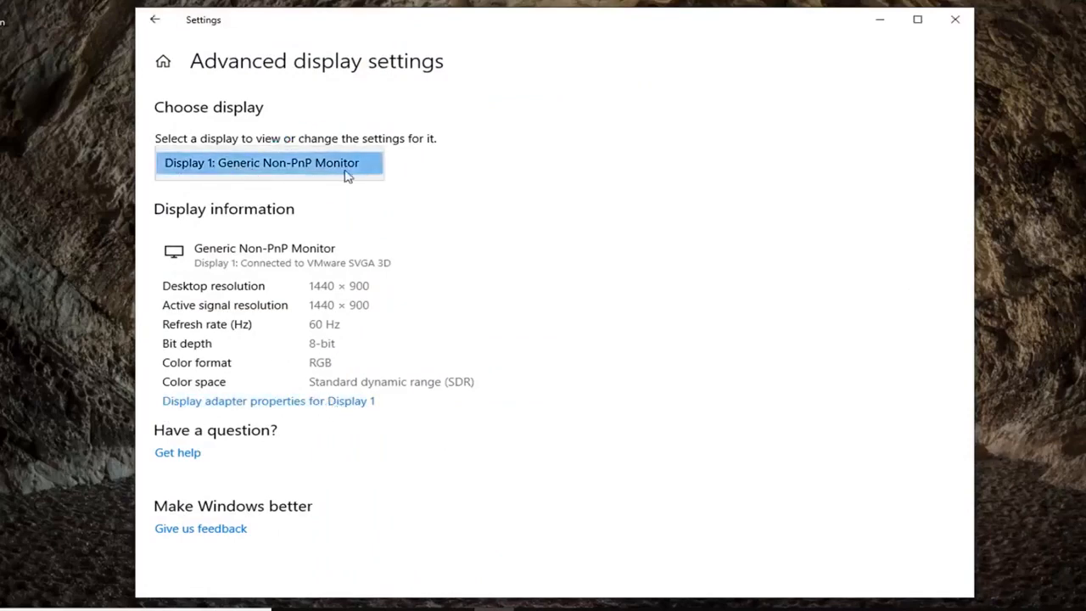
left_click(268, 400)
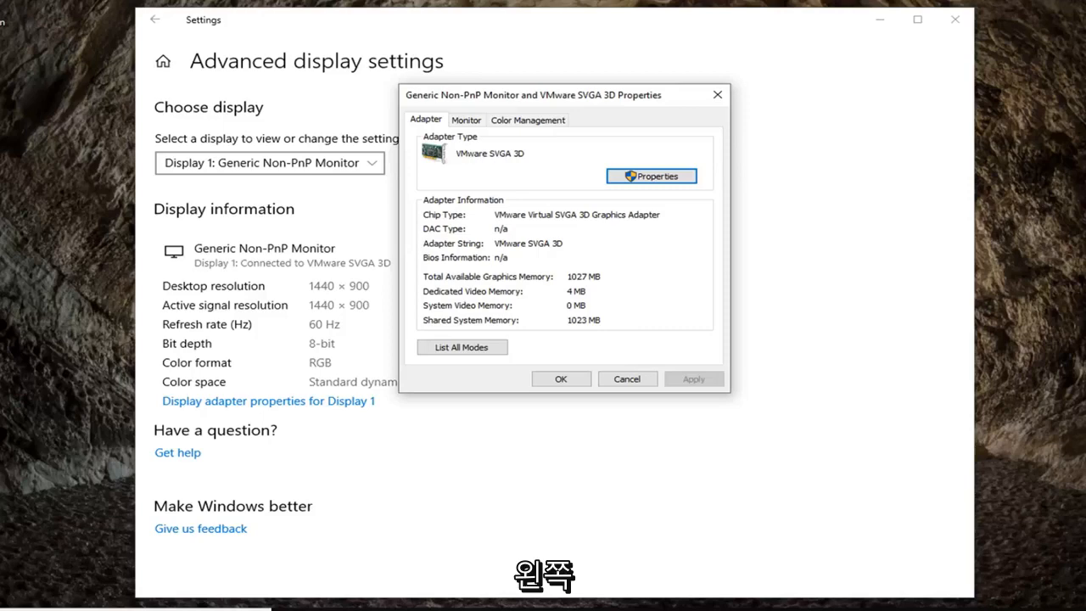
mouse_move(352, 375)
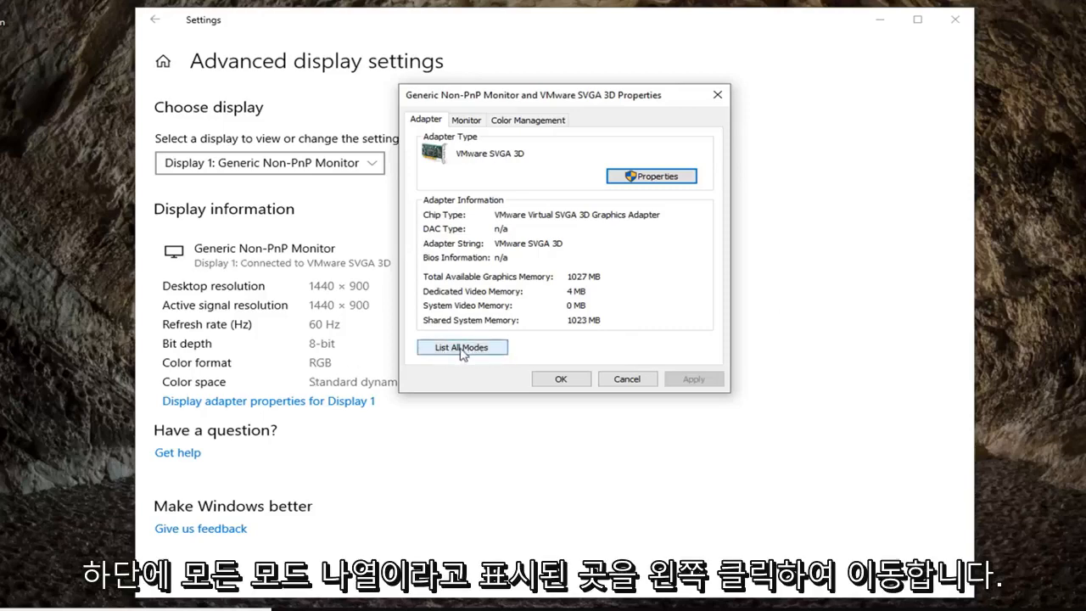
Browse the List All Modes list, cancel it, and close the VMware SVGA 3D properties
left_click(462, 347)
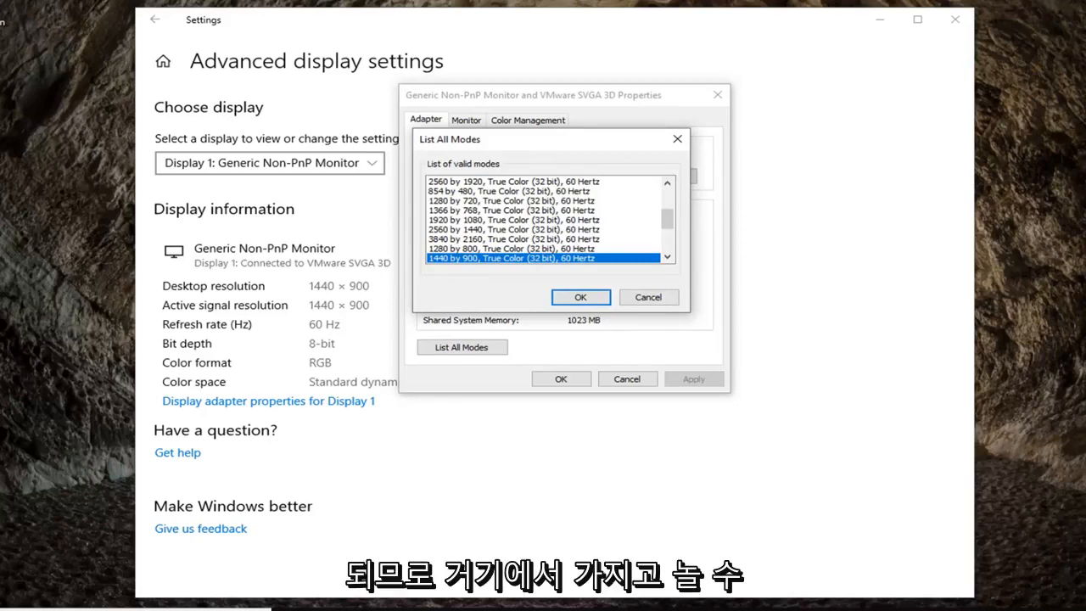
mouse_move(598, 246)
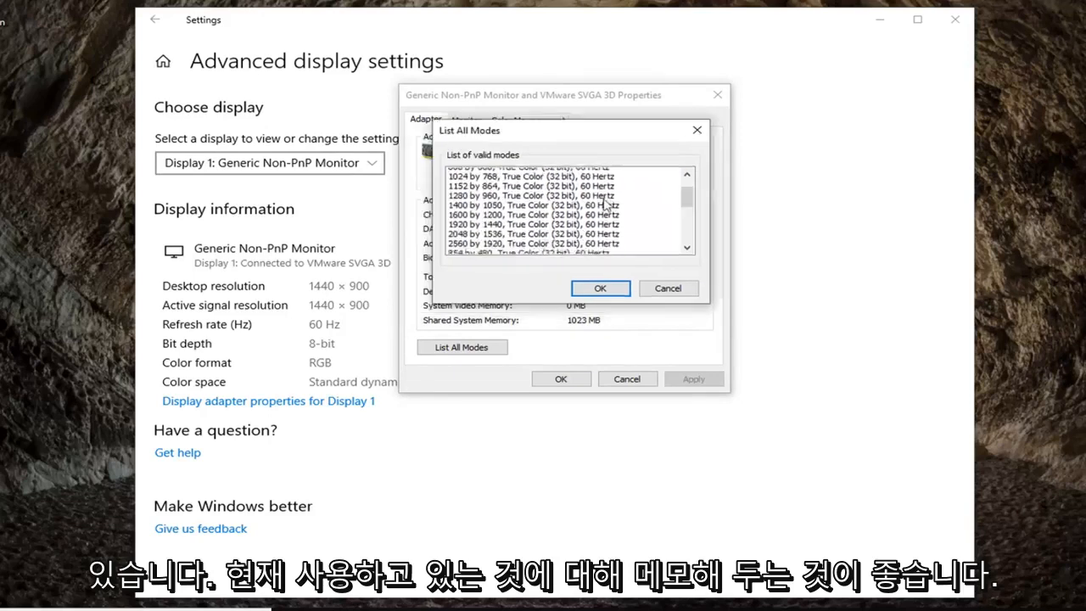
left_click(530, 186)
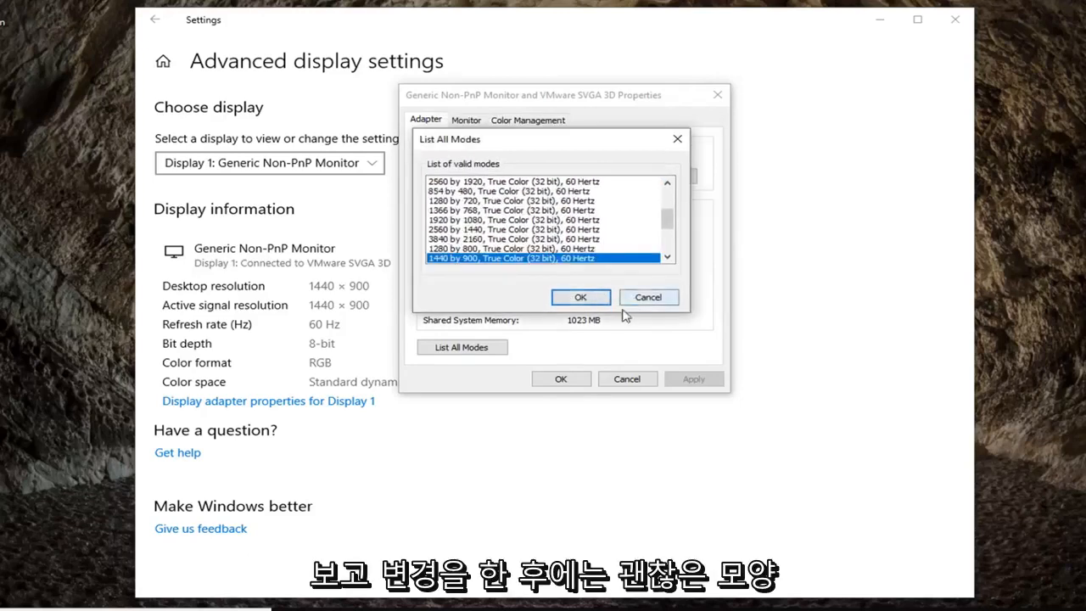
left_click(580, 297)
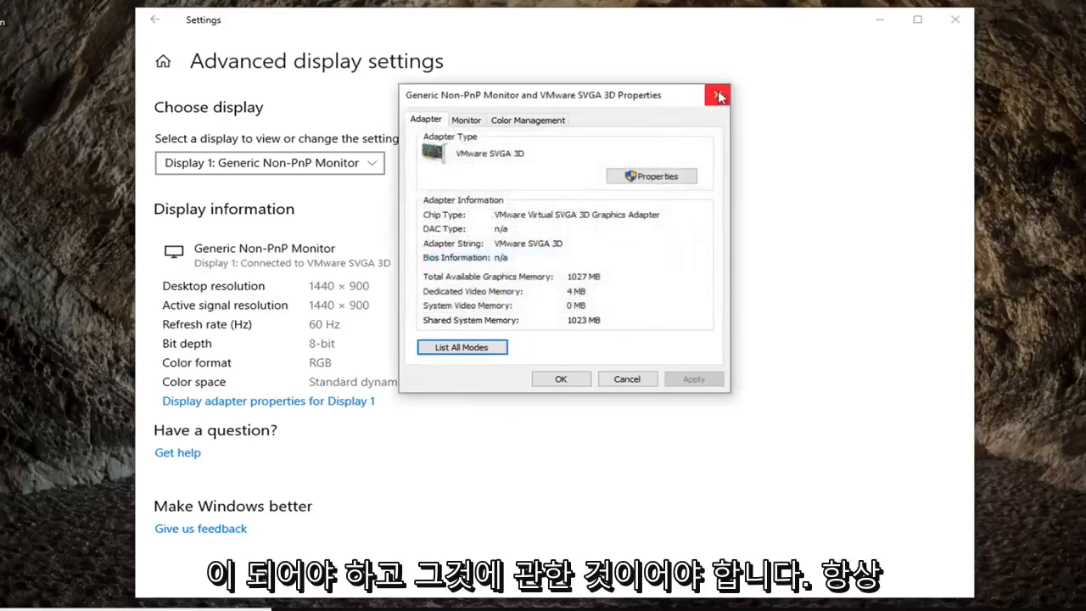
left_click(717, 94)
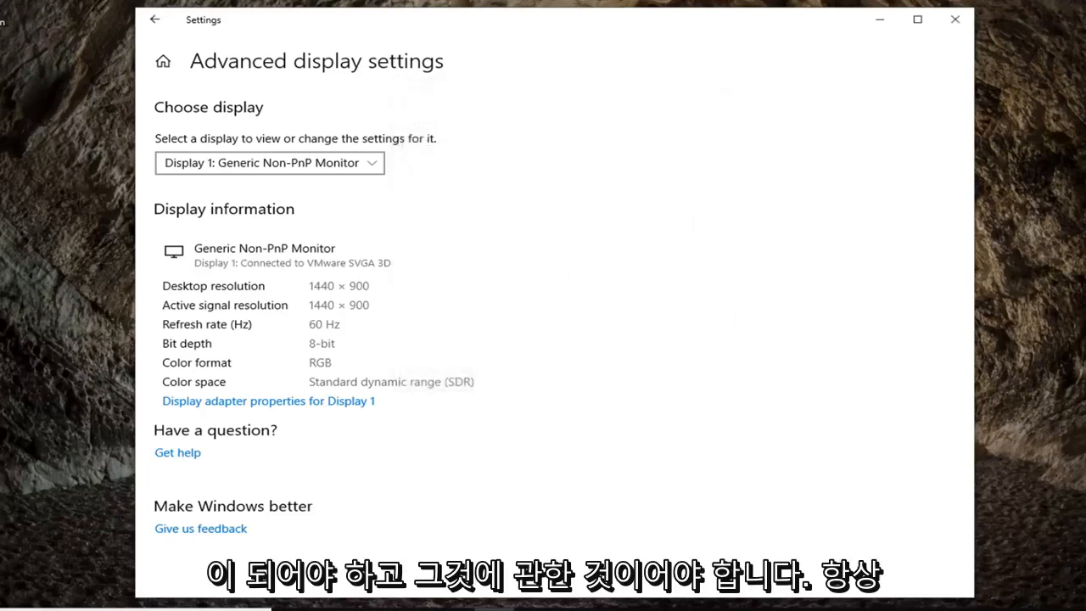